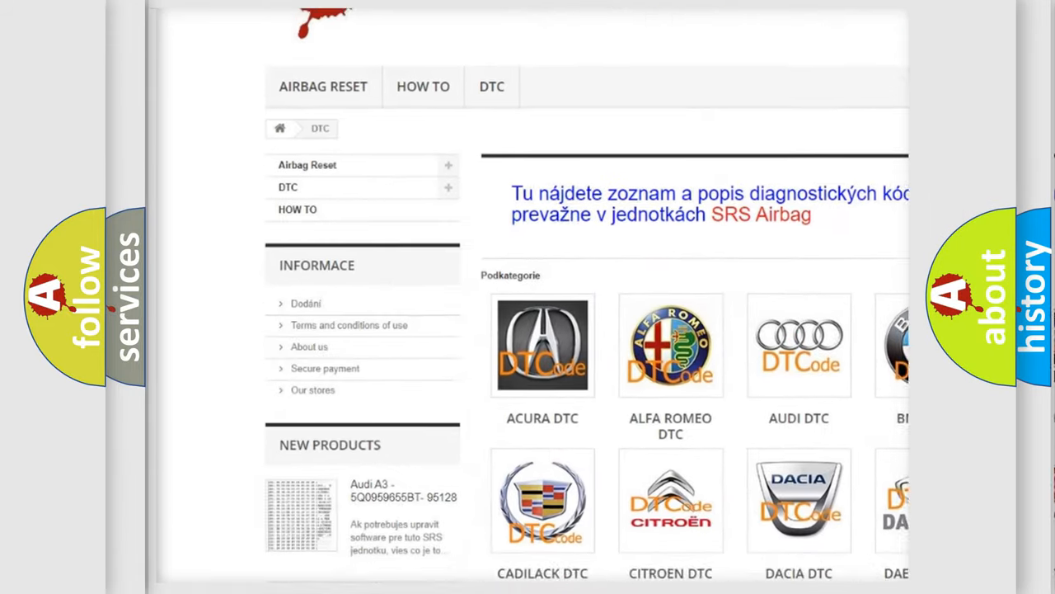
scroll(down, 3)
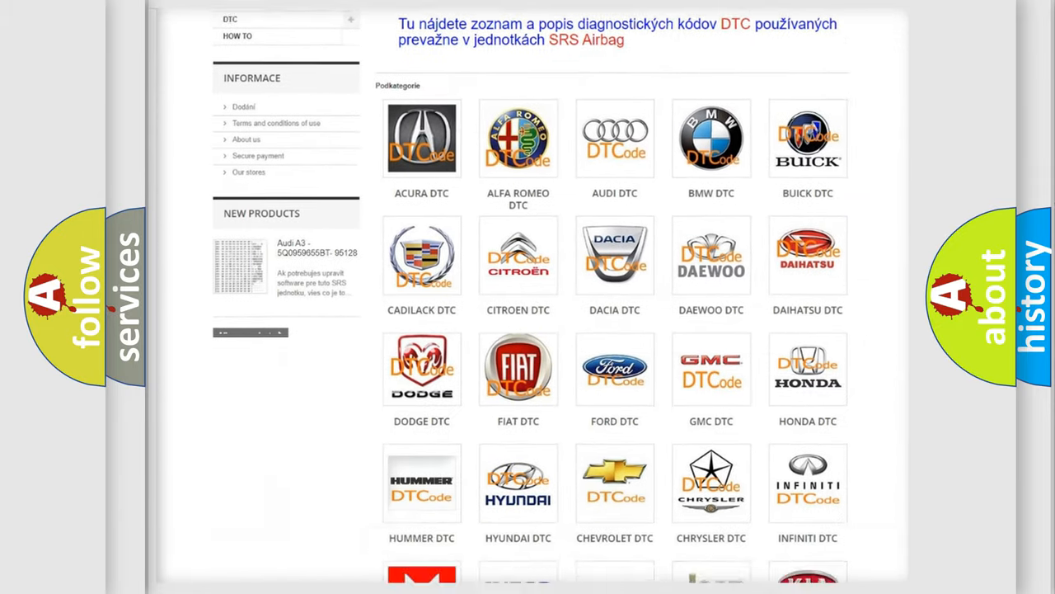
scroll(down, 3)
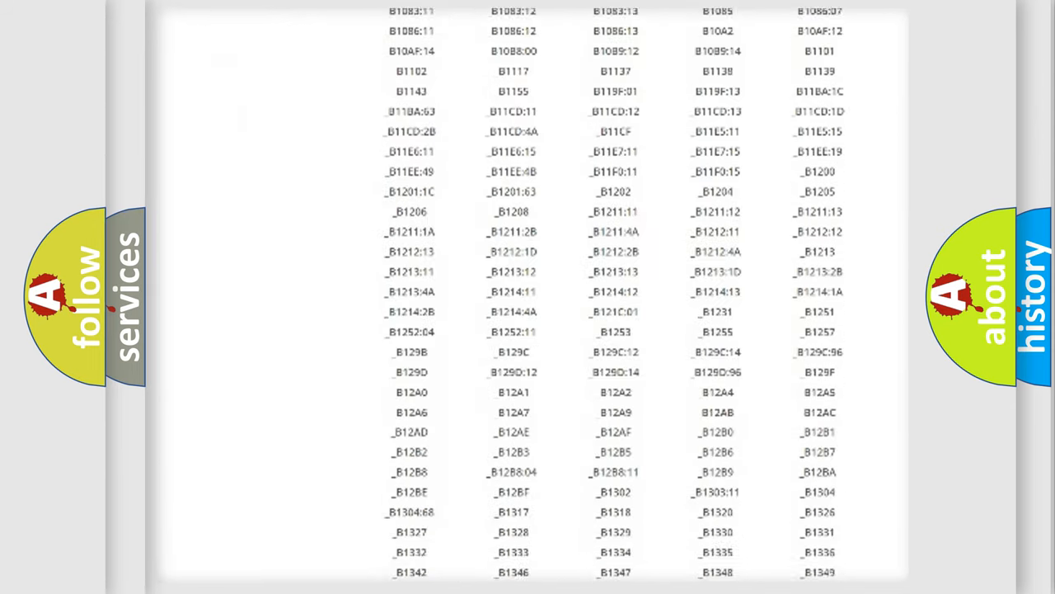
scroll(down, 3)
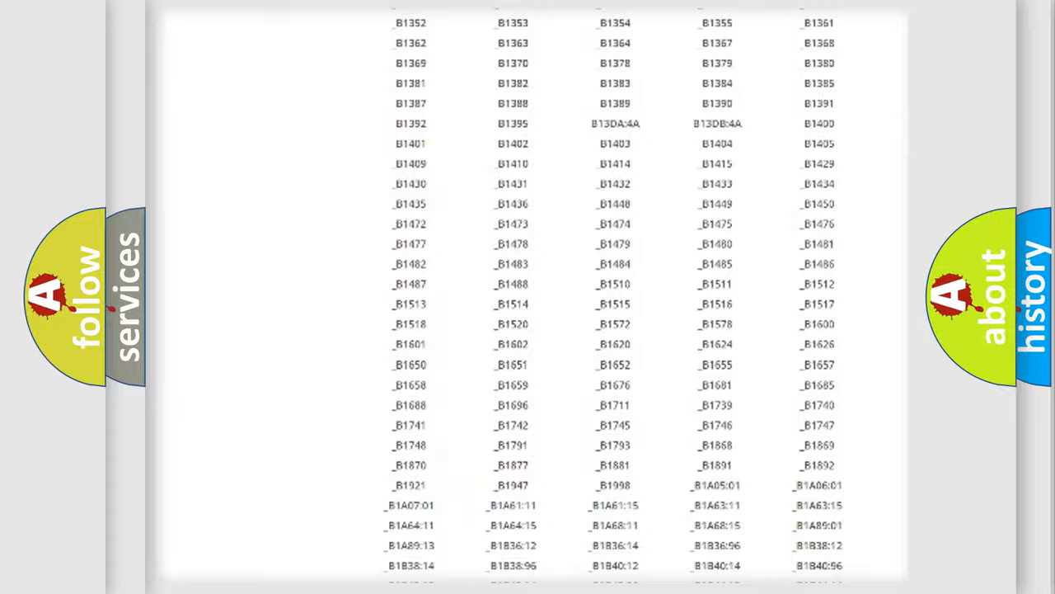